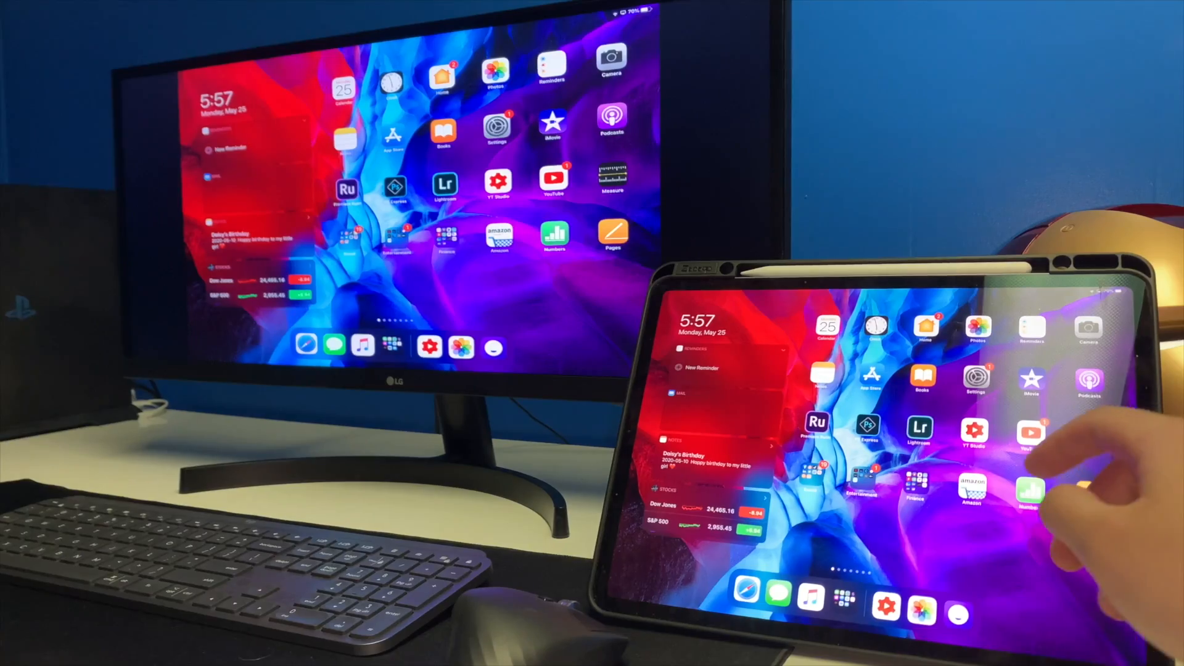
Step: Expand the Geometry section for the stacked-books photo, revealing its Upright, Distortion and Vertical sliders
scroll(left, 3)
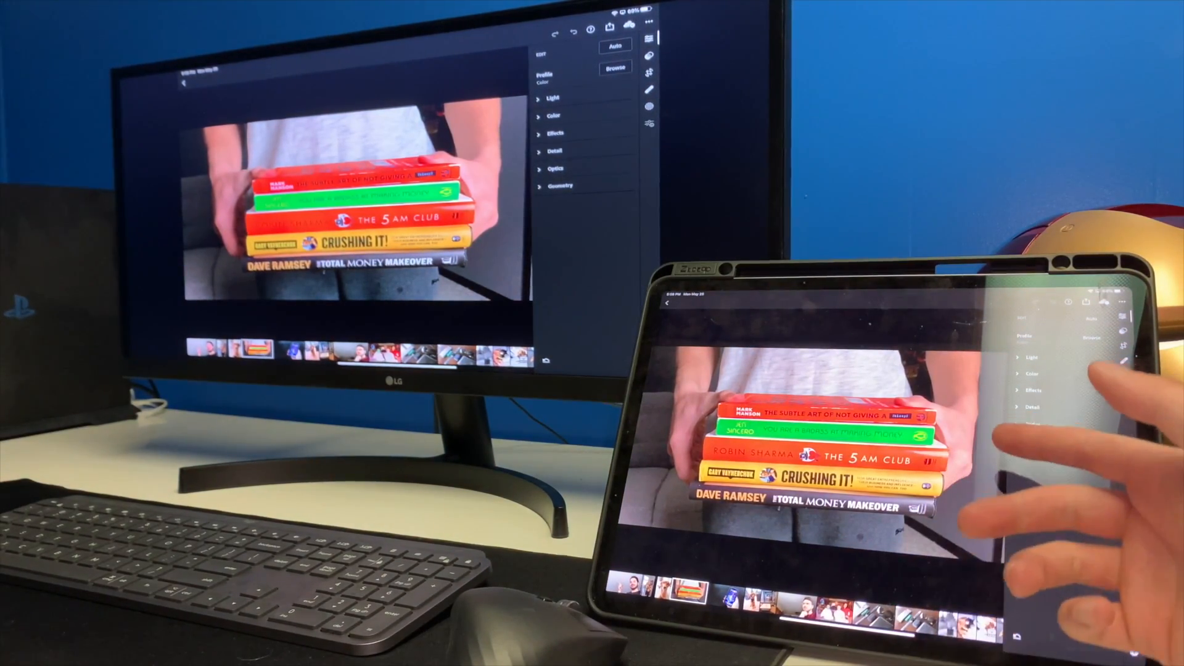
click(558, 186)
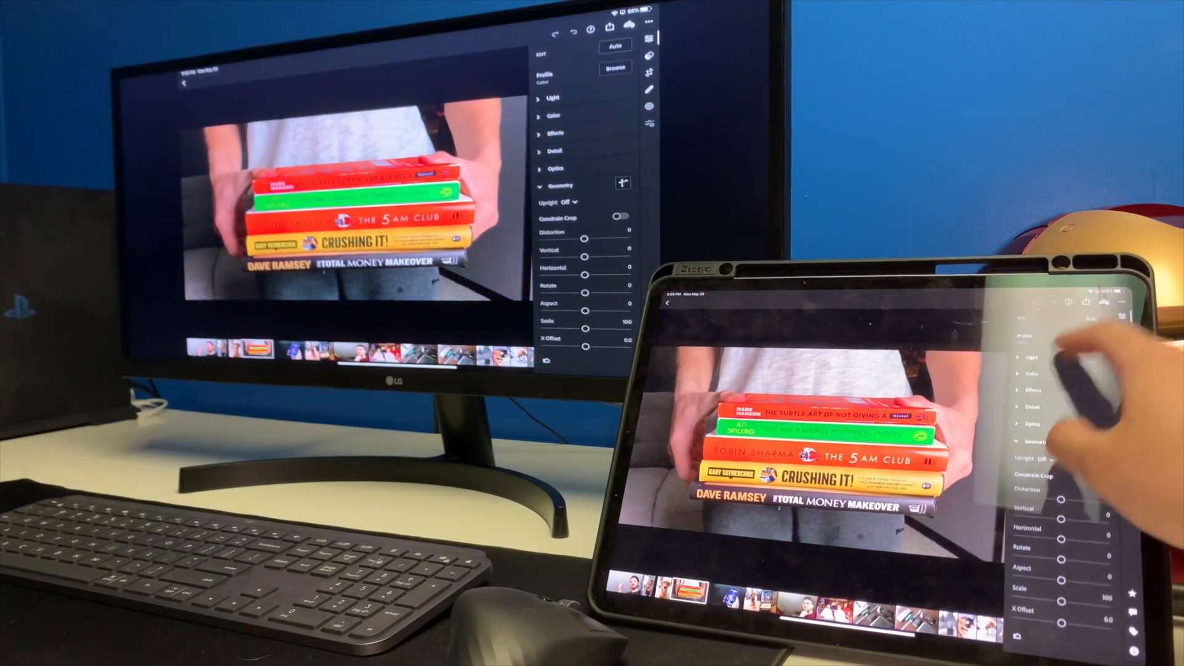
click(552, 96)
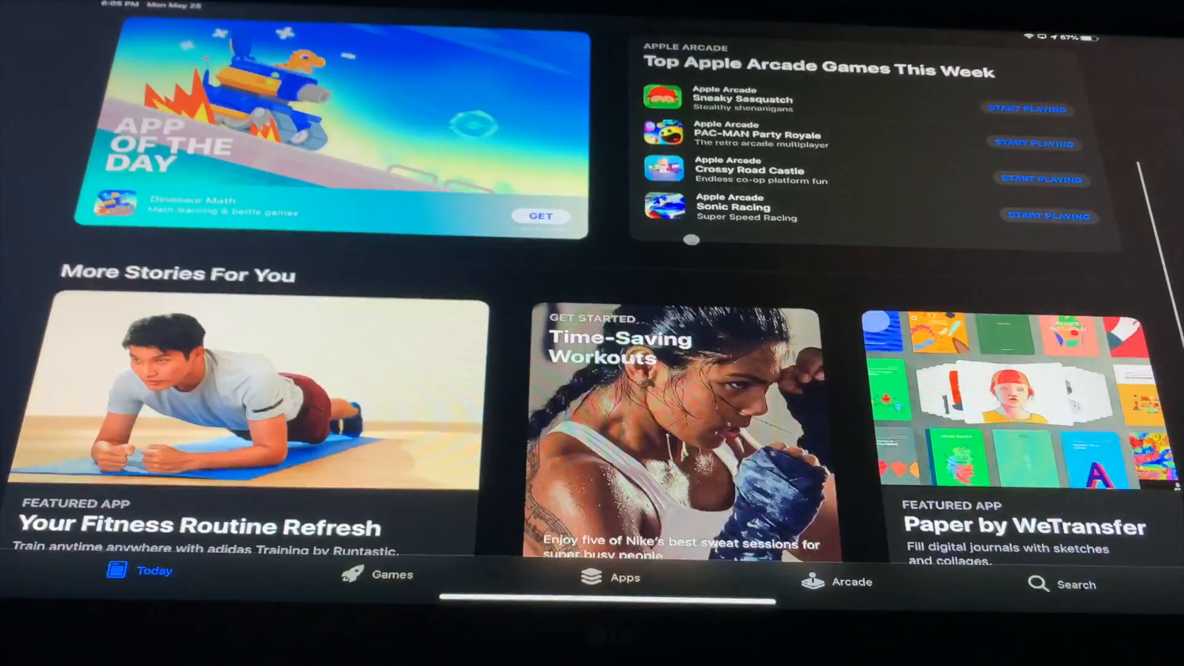
scroll(down, 3)
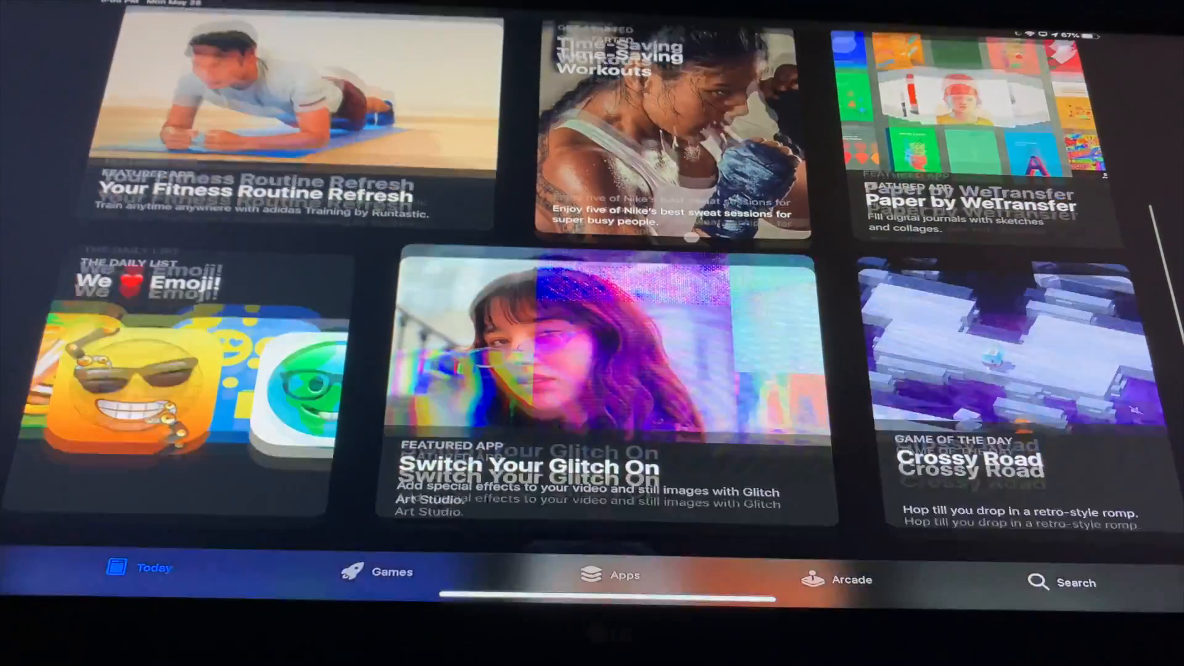